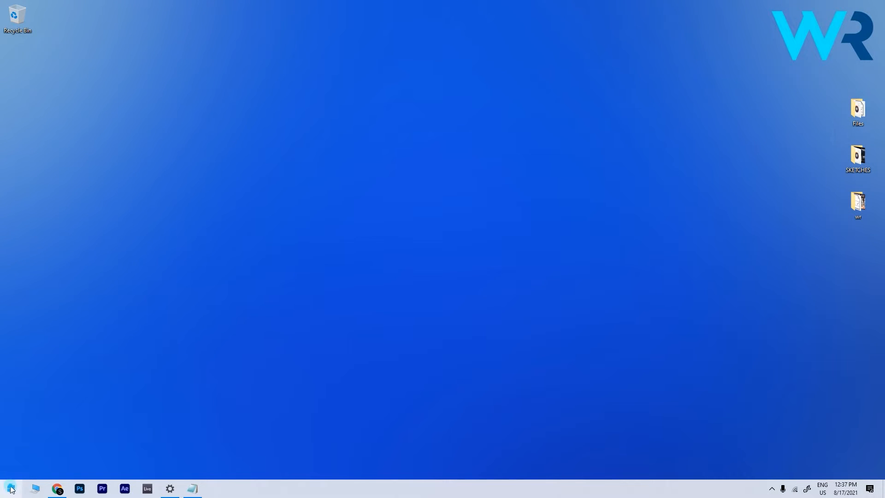
- Run wmic path softwareLicensingService get OA3xOriginalProductKey as administrator and select the returned key
{"action": "type", "text": "cmd"}
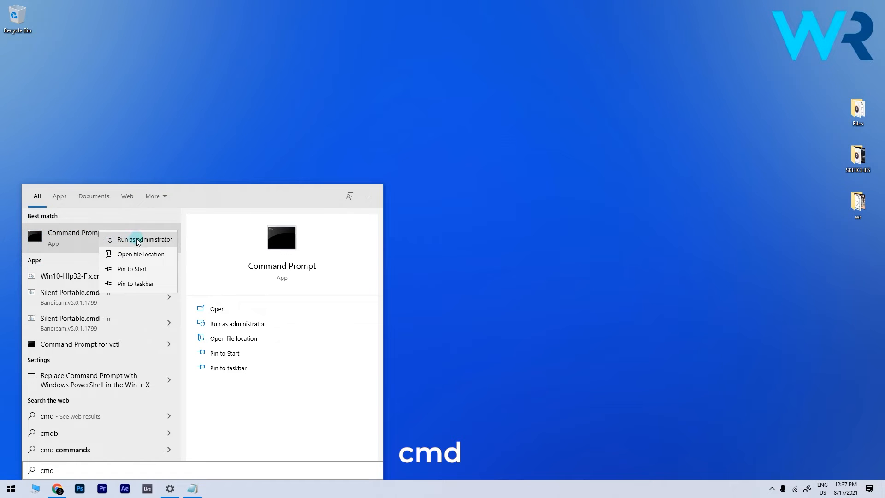
{"action": "left_click", "coordinate": [139, 238]}
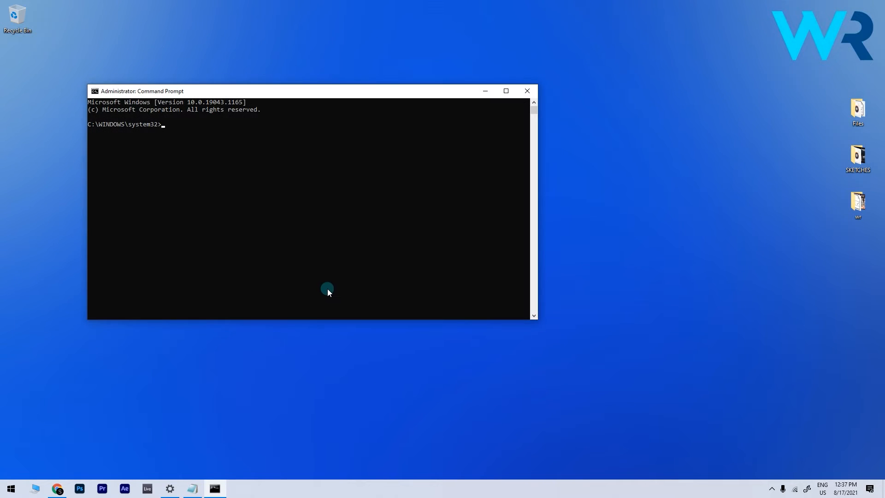
{"action": "type", "text": "wmic path softwareLicensingService get OA3xOriginalProductKey"}
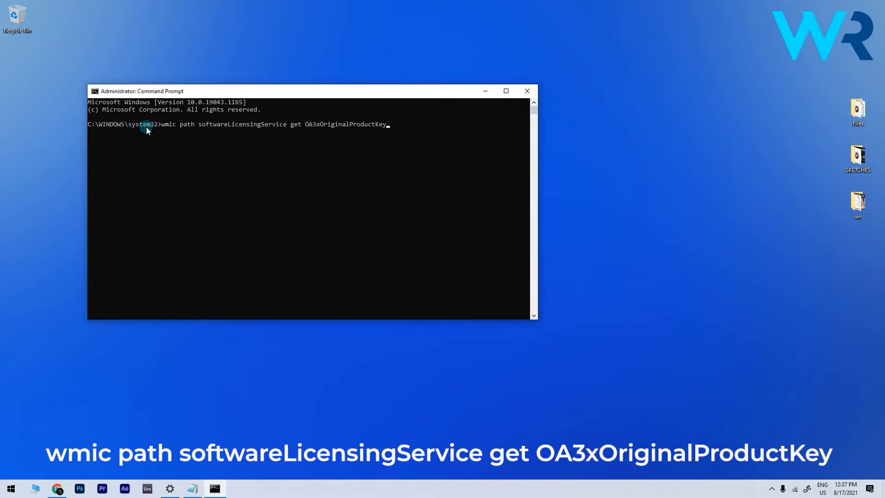
{"action": "mouse_move", "coordinate": [399, 120]}
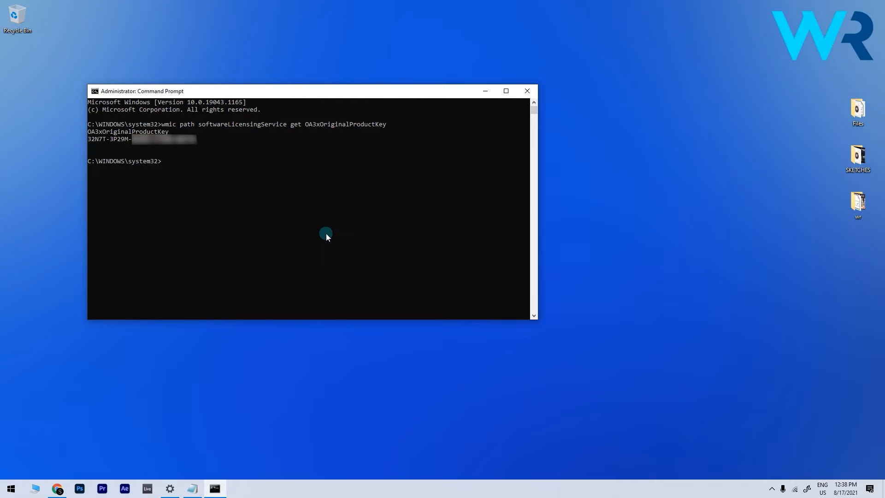
{"action": "mouse_move", "coordinate": [200, 141]}
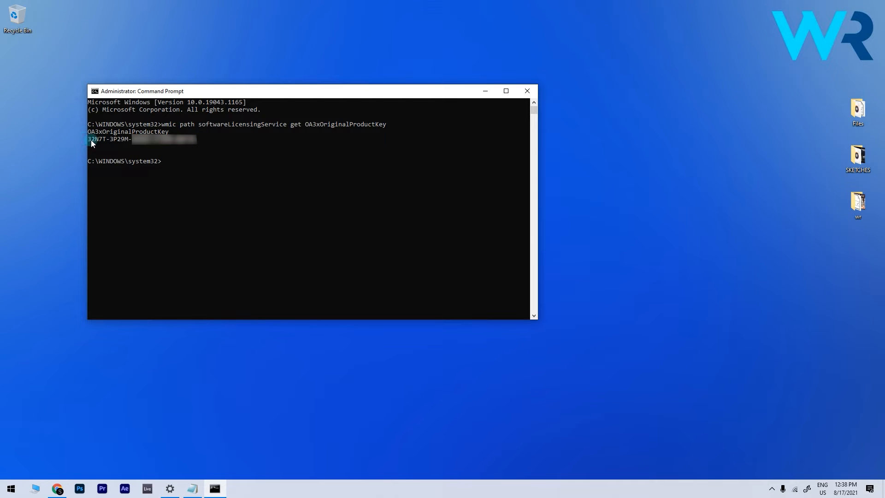
{"action": "left_click_drag", "start_coordinate": [91, 139], "coordinate": [197, 140]}
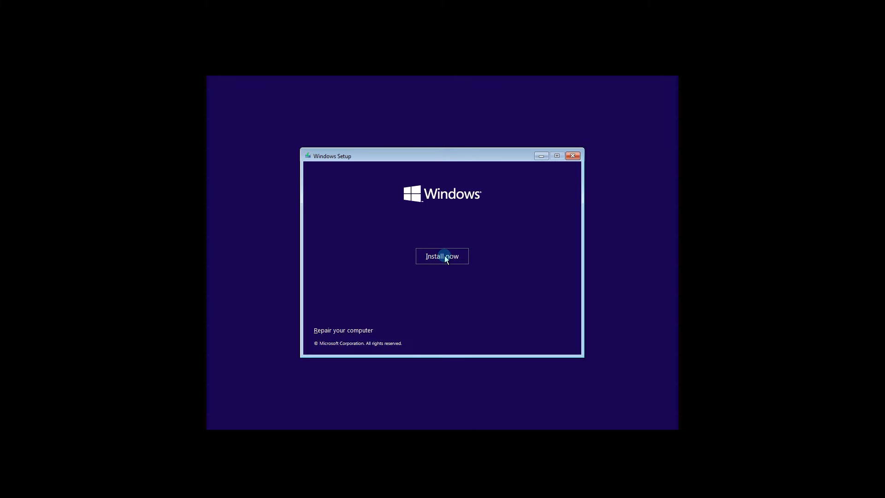
- Start installation via Install now and continue with 'I don't have a product key'
{"action": "left_click", "coordinate": [442, 255]}
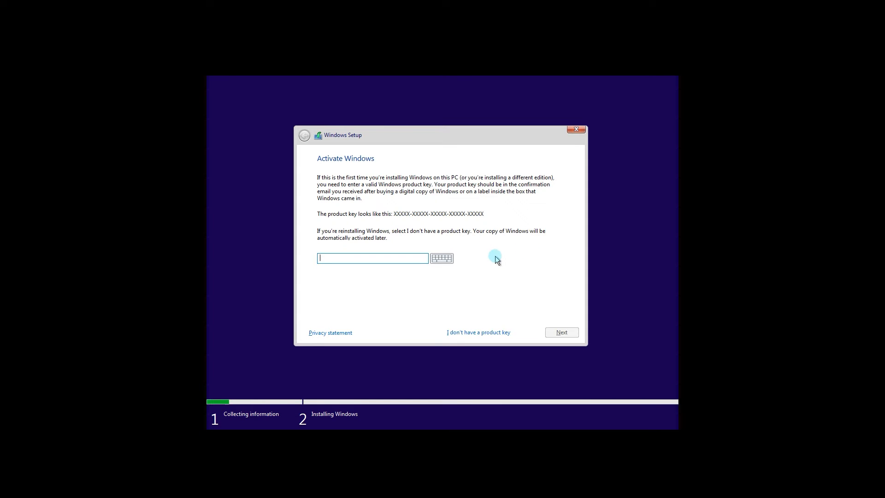
{"action": "mouse_move", "coordinate": [500, 260]}
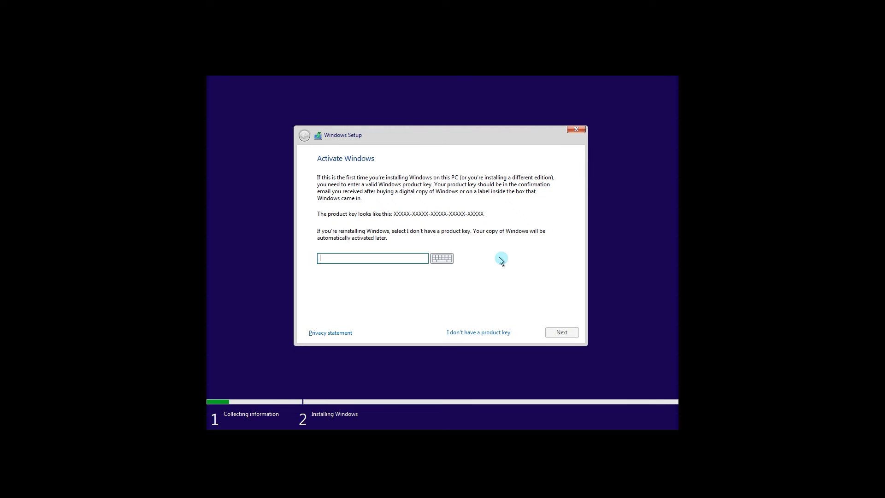
{"action": "left_click", "coordinate": [479, 332]}
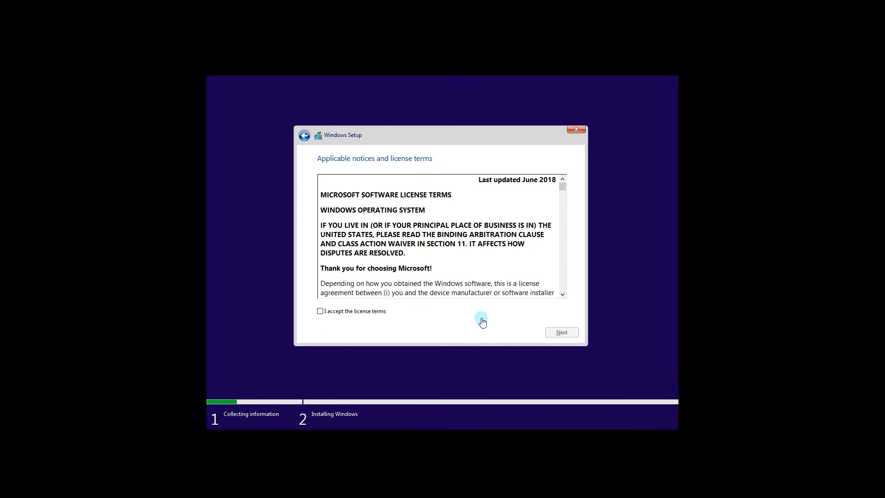
{"action": "mouse_move", "coordinate": [329, 316]}
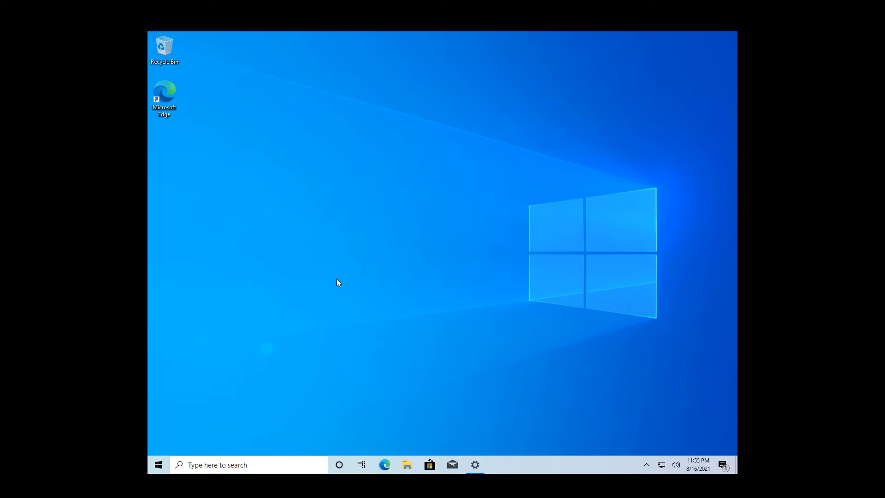
{"action": "mouse_move", "coordinate": [304, 319]}
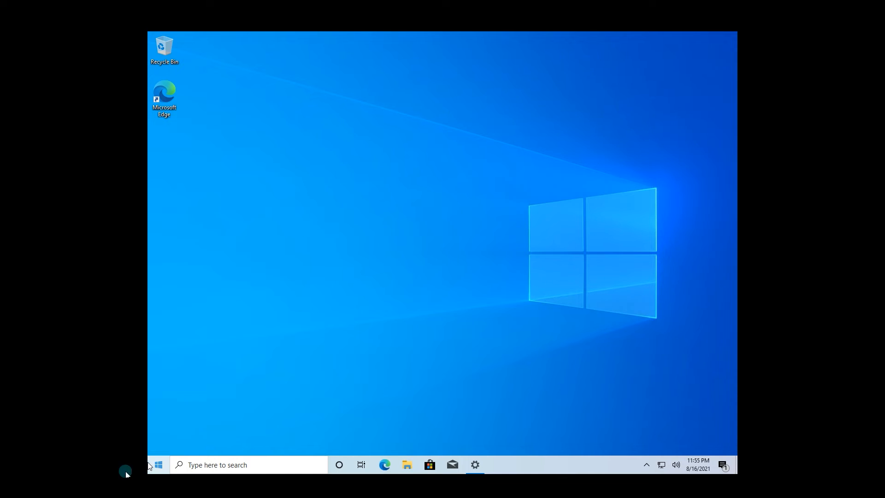
- Search 'update' from Start to reach the Windows Update settings page
{"action": "left_click", "coordinate": [158, 465]}
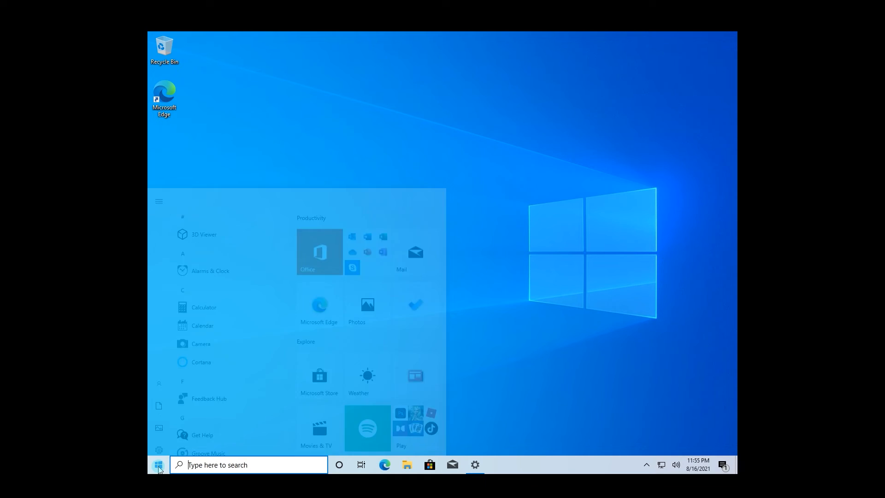
{"action": "type", "text": "update"}
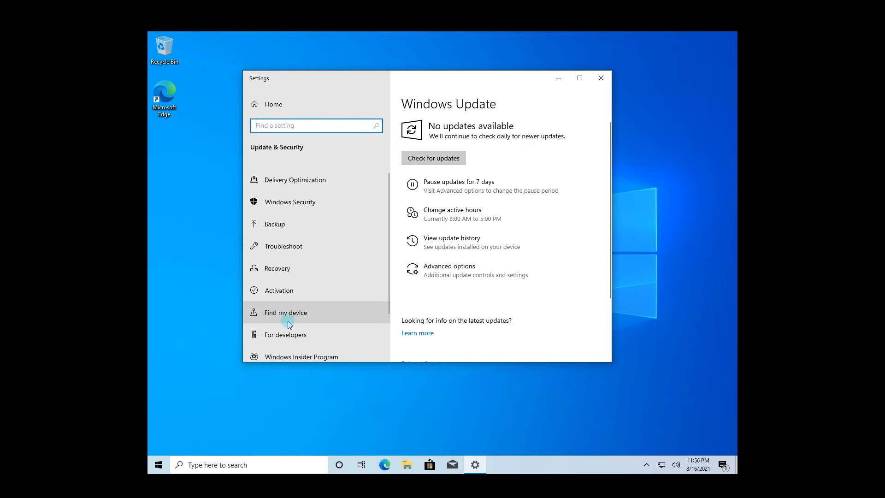
- Link the existing Microsoft account to the Insider Program and confirm the Dev Channel
{"action": "left_click", "coordinate": [300, 355]}
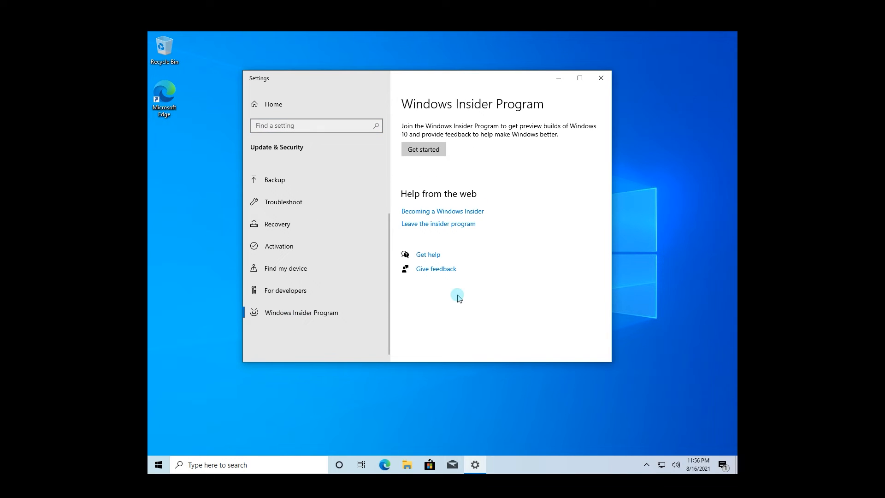
{"action": "mouse_move", "coordinate": [430, 153]}
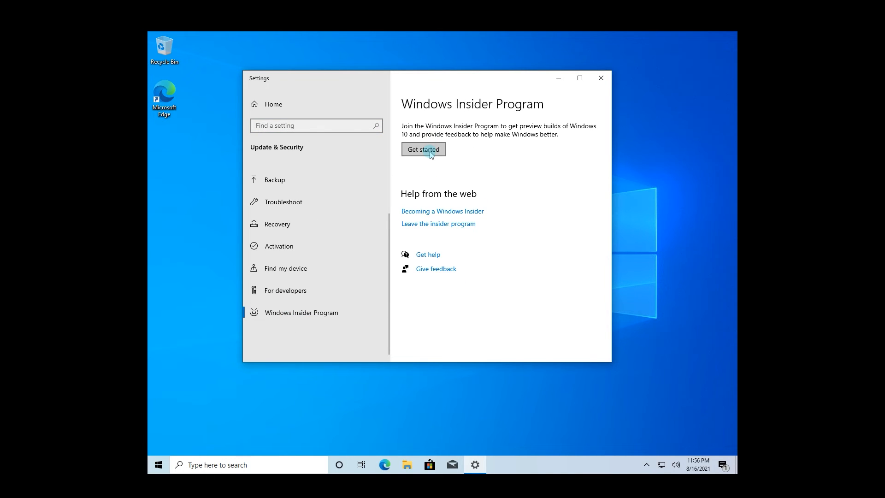
{"action": "left_click", "coordinate": [424, 150]}
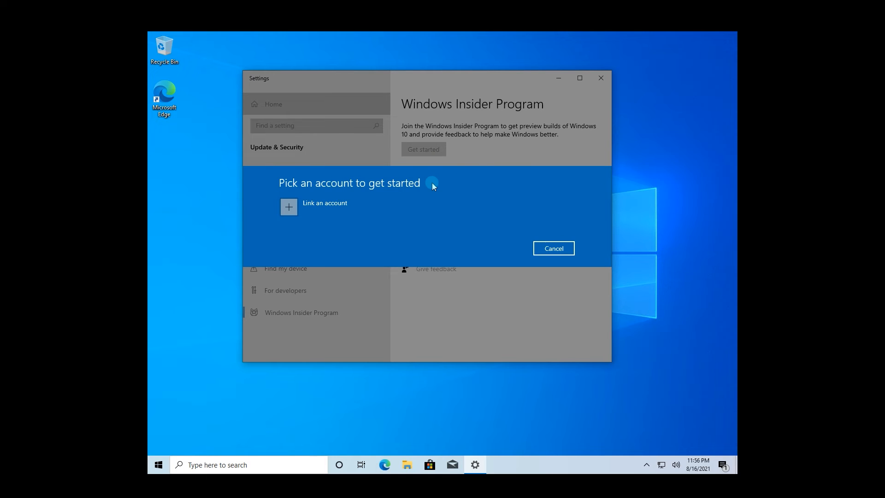
{"action": "left_click", "coordinate": [288, 206]}
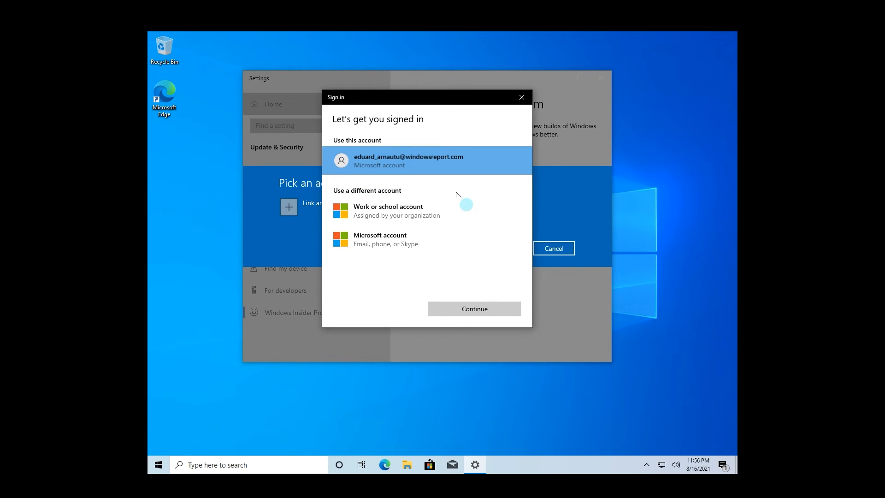
{"action": "left_click", "coordinate": [474, 309]}
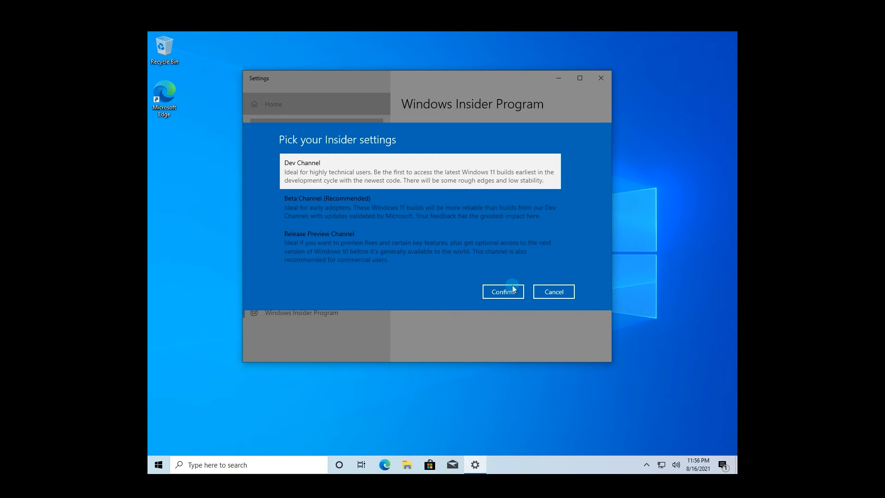
{"action": "left_click", "coordinate": [502, 291]}
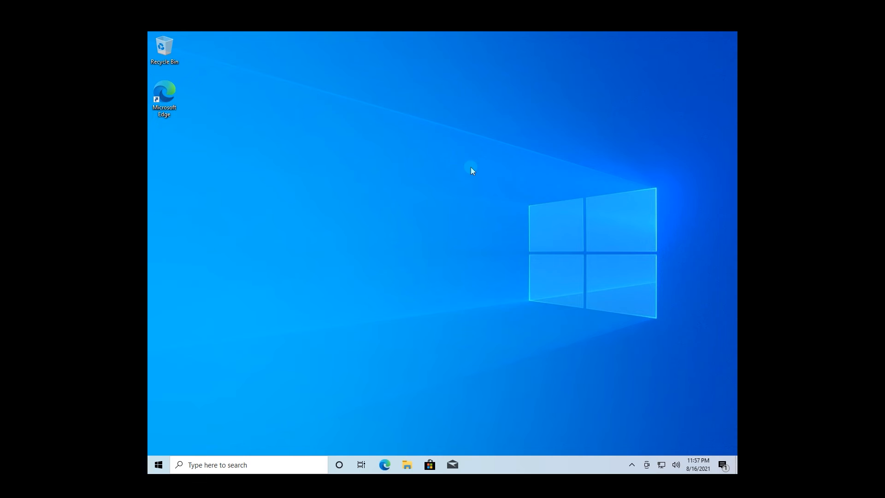
- Check for updates to install the Windows 11 Insider Preview build, then restart now
{"action": "left_click", "coordinate": [158, 465]}
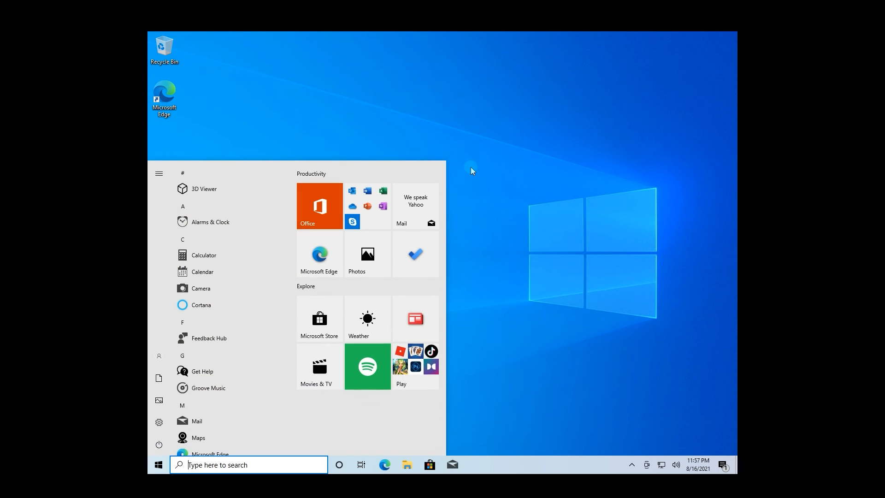
{"action": "type", "text": "updat"}
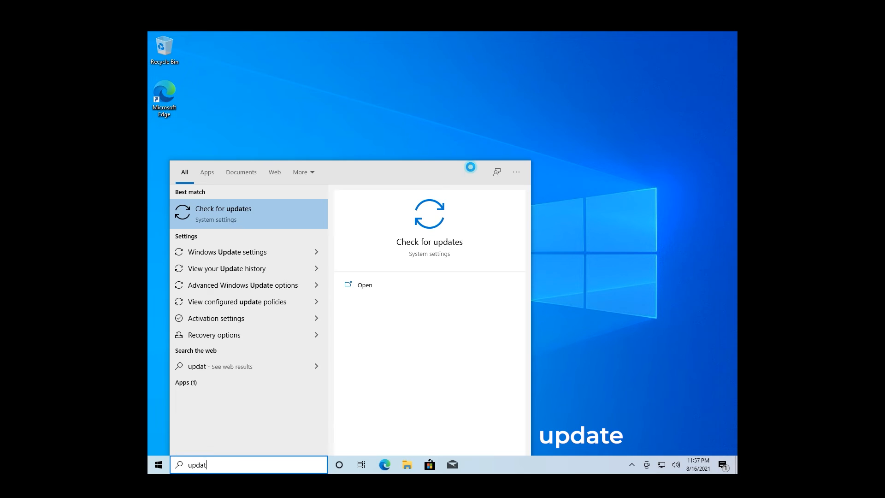
{"action": "type", "text": "e"}
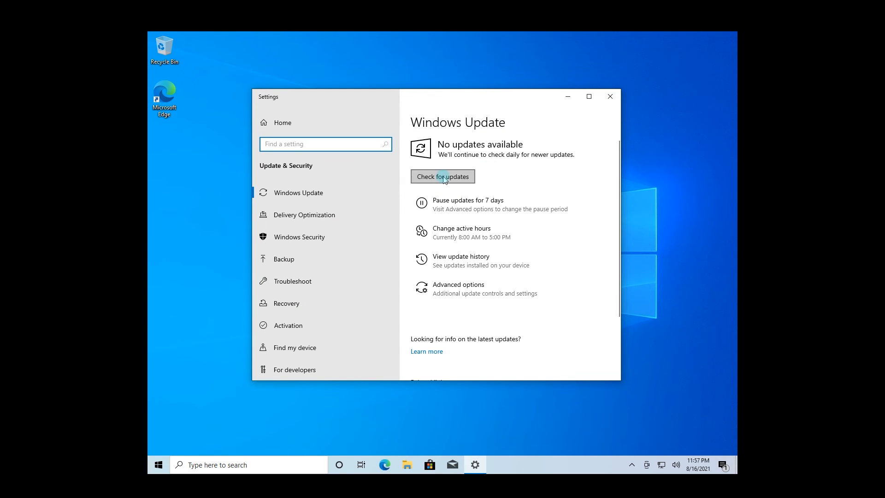
{"action": "left_click", "coordinate": [443, 177]}
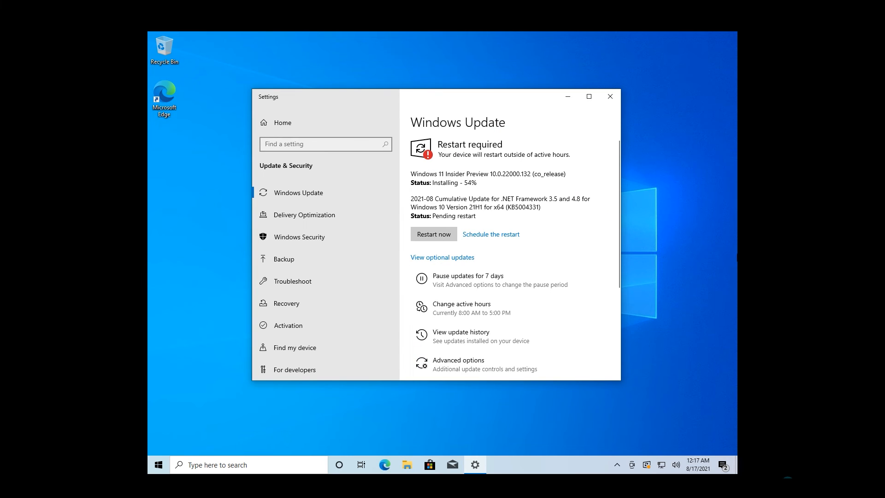
{"action": "left_click", "coordinate": [434, 233]}
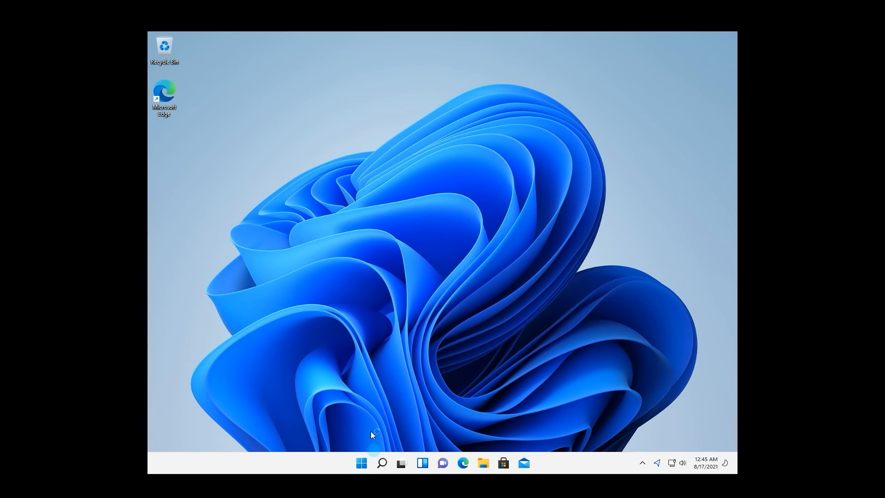
- Show About your PC and highlight the Windows 11 Home edition, version 21H2, build 22000.132
{"action": "left_click", "coordinate": [360, 463]}
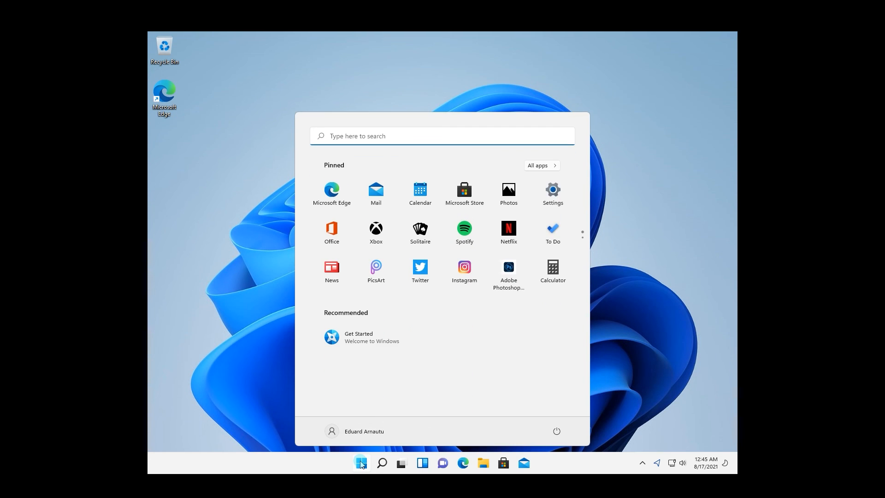
{"action": "type", "text": "about"}
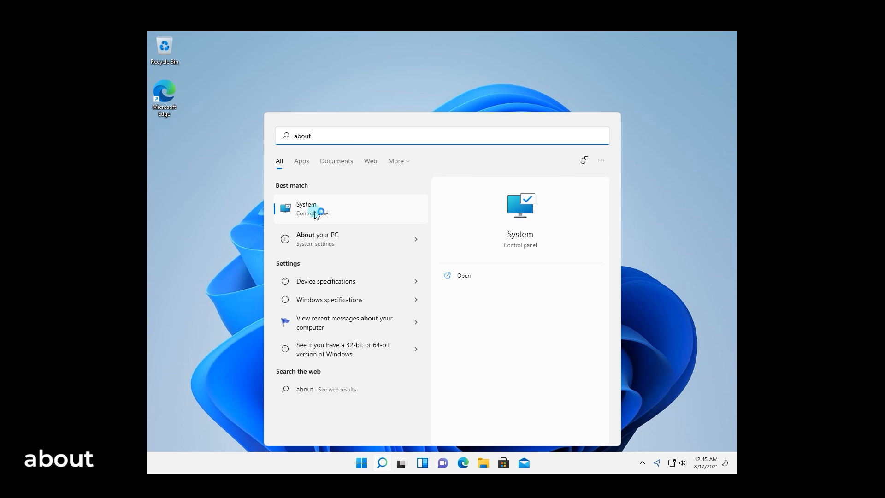
{"action": "mouse_move", "coordinate": [335, 240]}
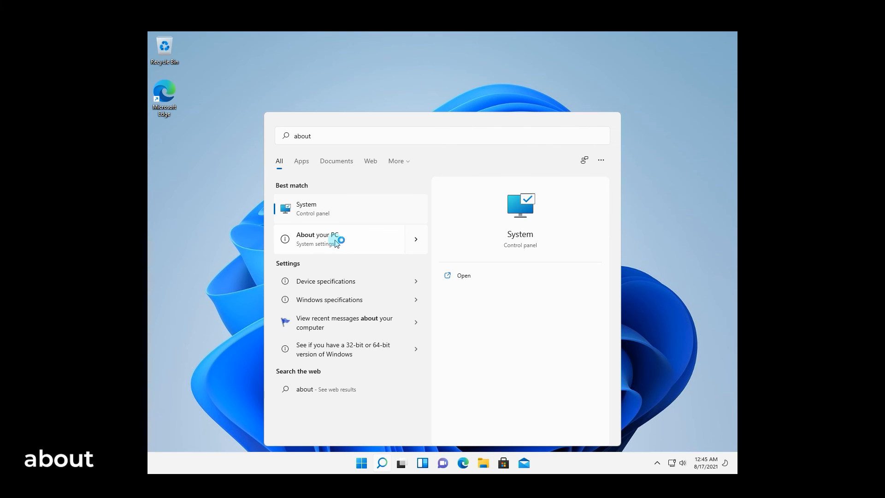
{"action": "left_click", "coordinate": [336, 239]}
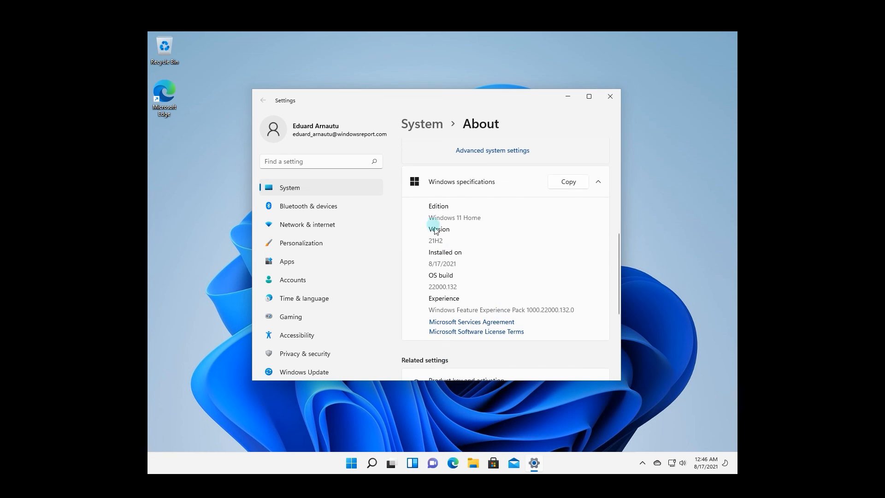
{"action": "double_click", "coordinate": [453, 218]}
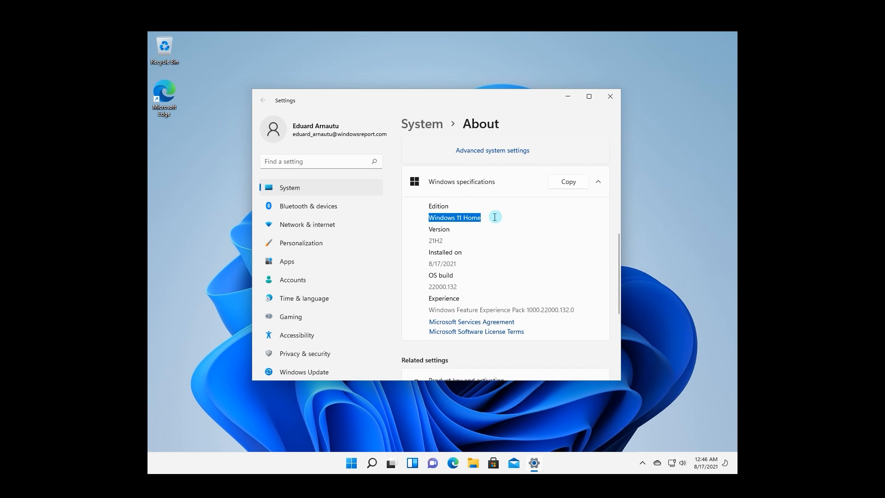